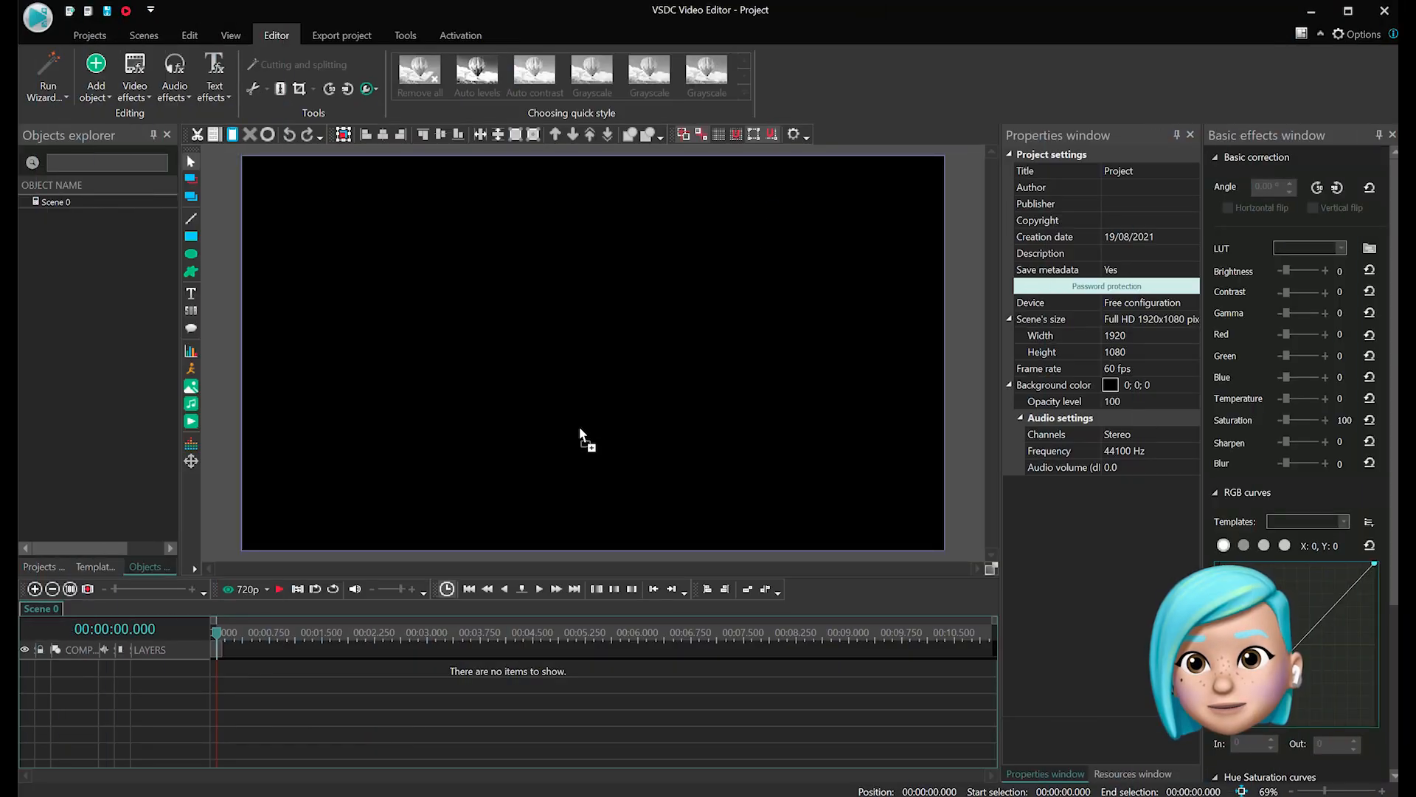
{"action": "mouse_move", "coordinate": [692, 425]}
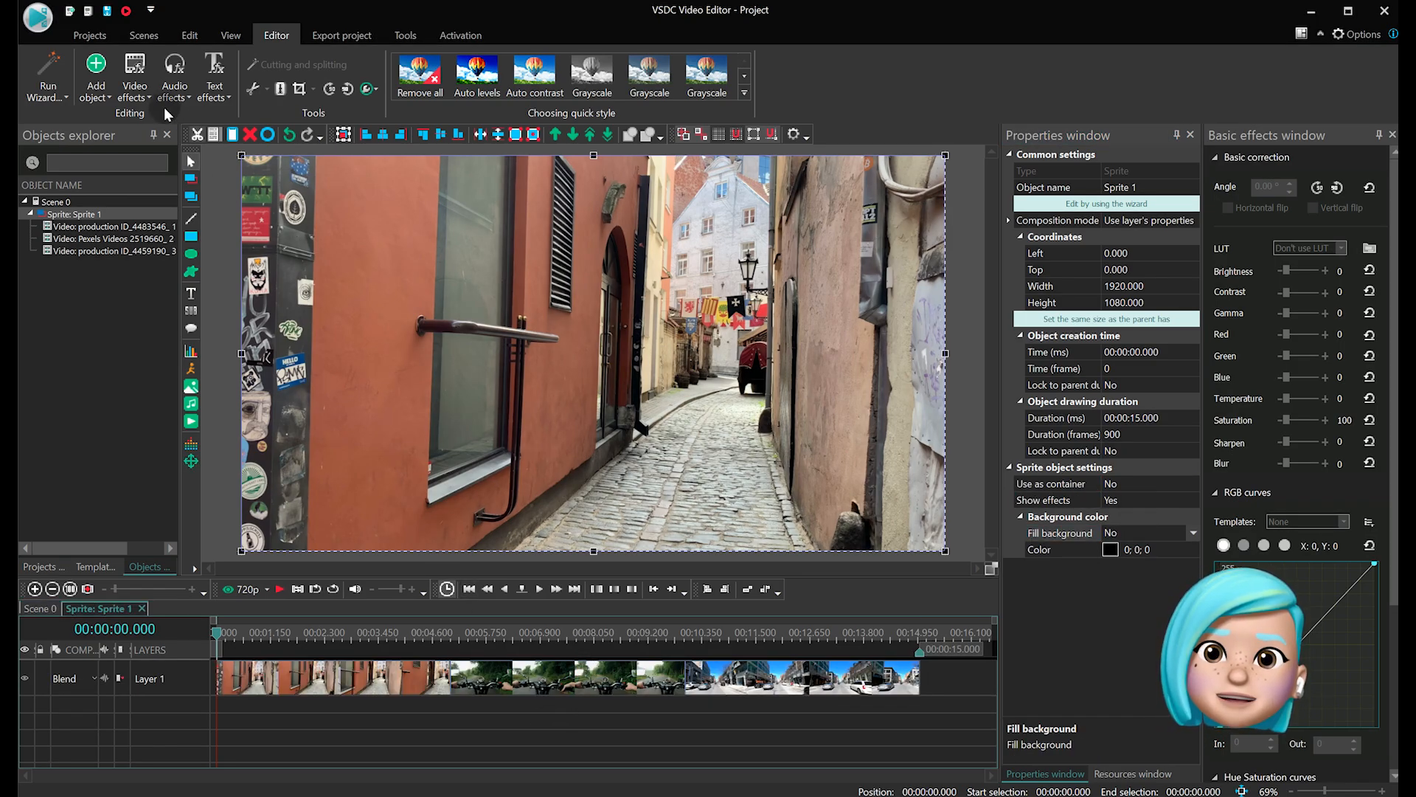
Add a Wipe transition unlocked from the parent duration, lasting 1 second
{"action": "left_click", "coordinate": [133, 76]}
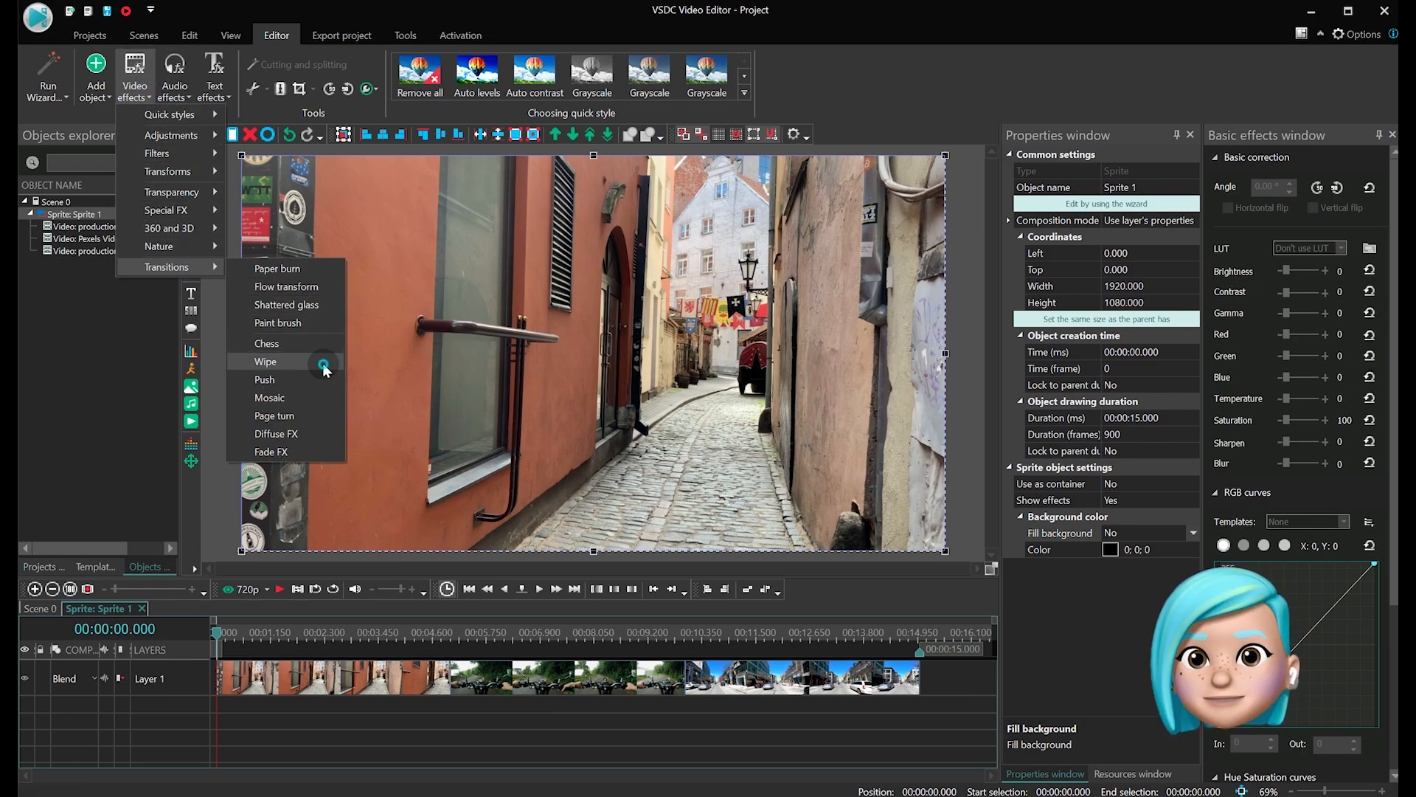
{"action": "left_click", "coordinate": [265, 361]}
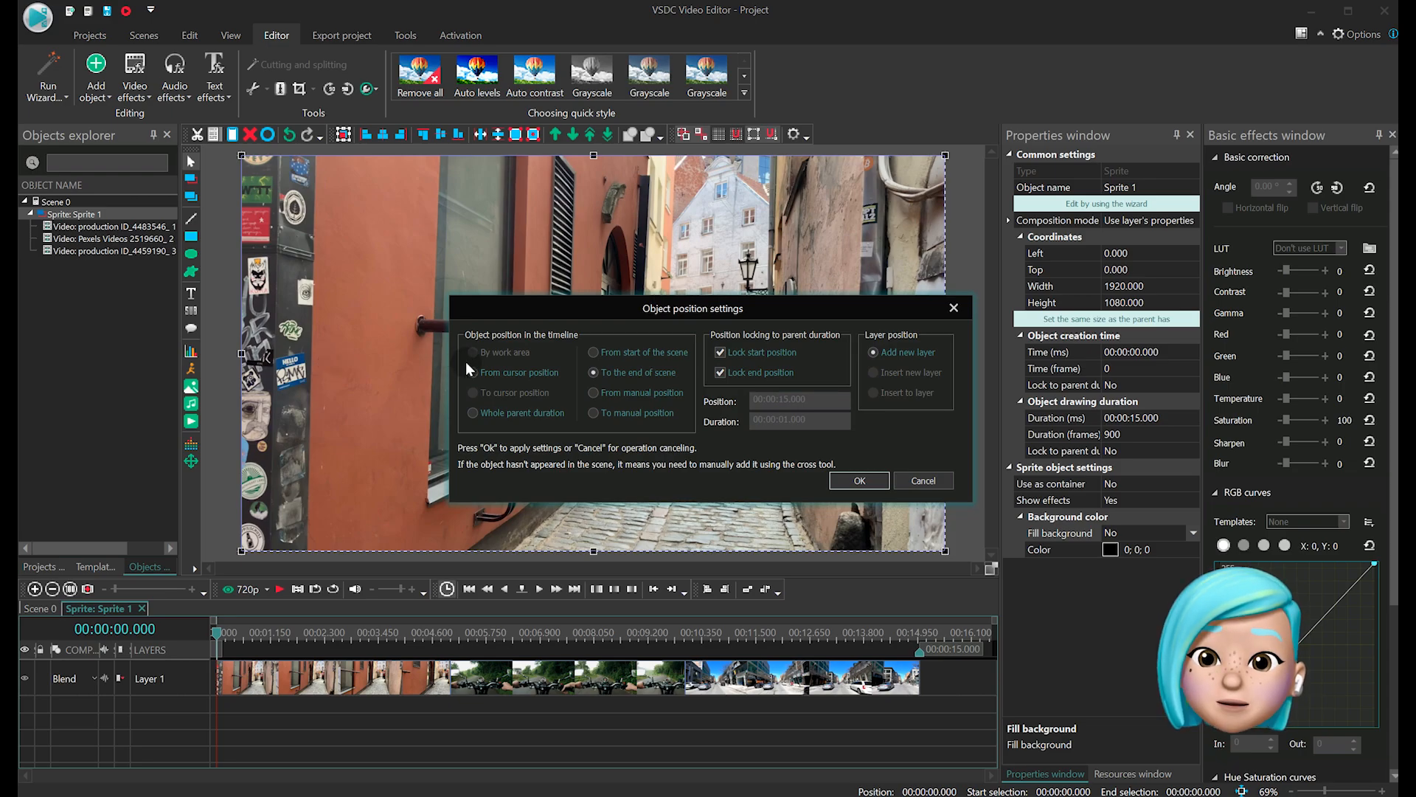
{"action": "left_click", "coordinate": [474, 371]}
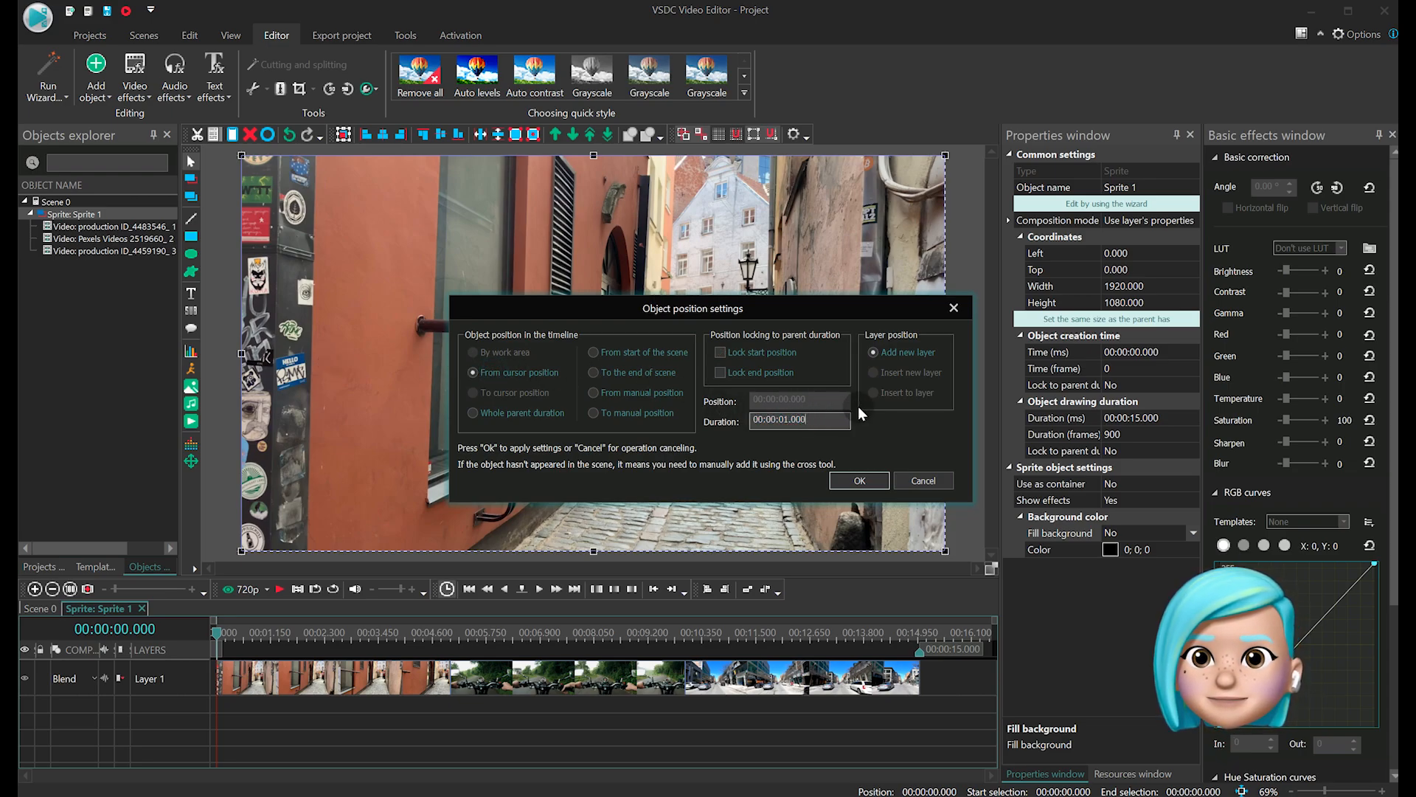
{"action": "left_click", "coordinate": [858, 479]}
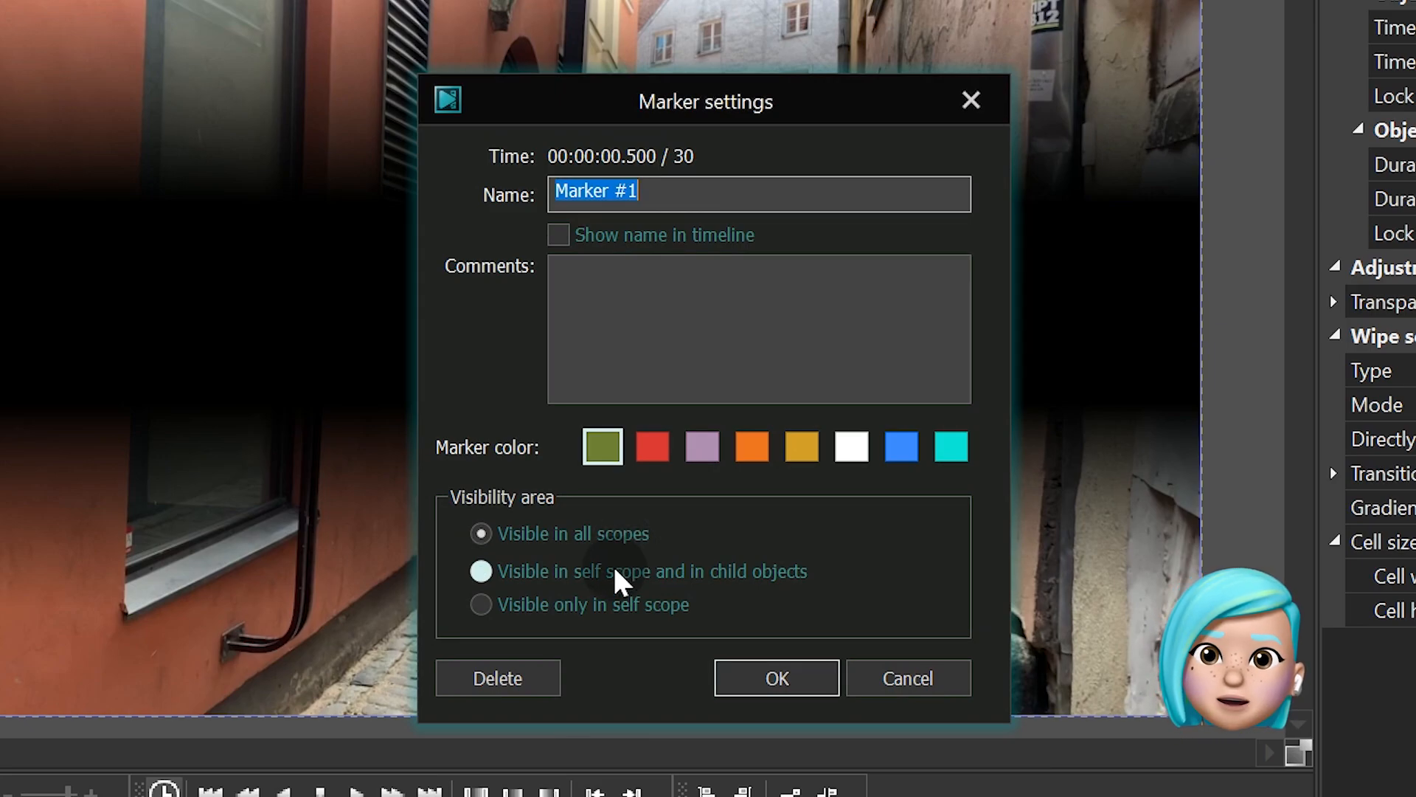
Make the 0.5 s marker visible in the wipe's own scope and its child objects
{"action": "left_click", "coordinate": [481, 570]}
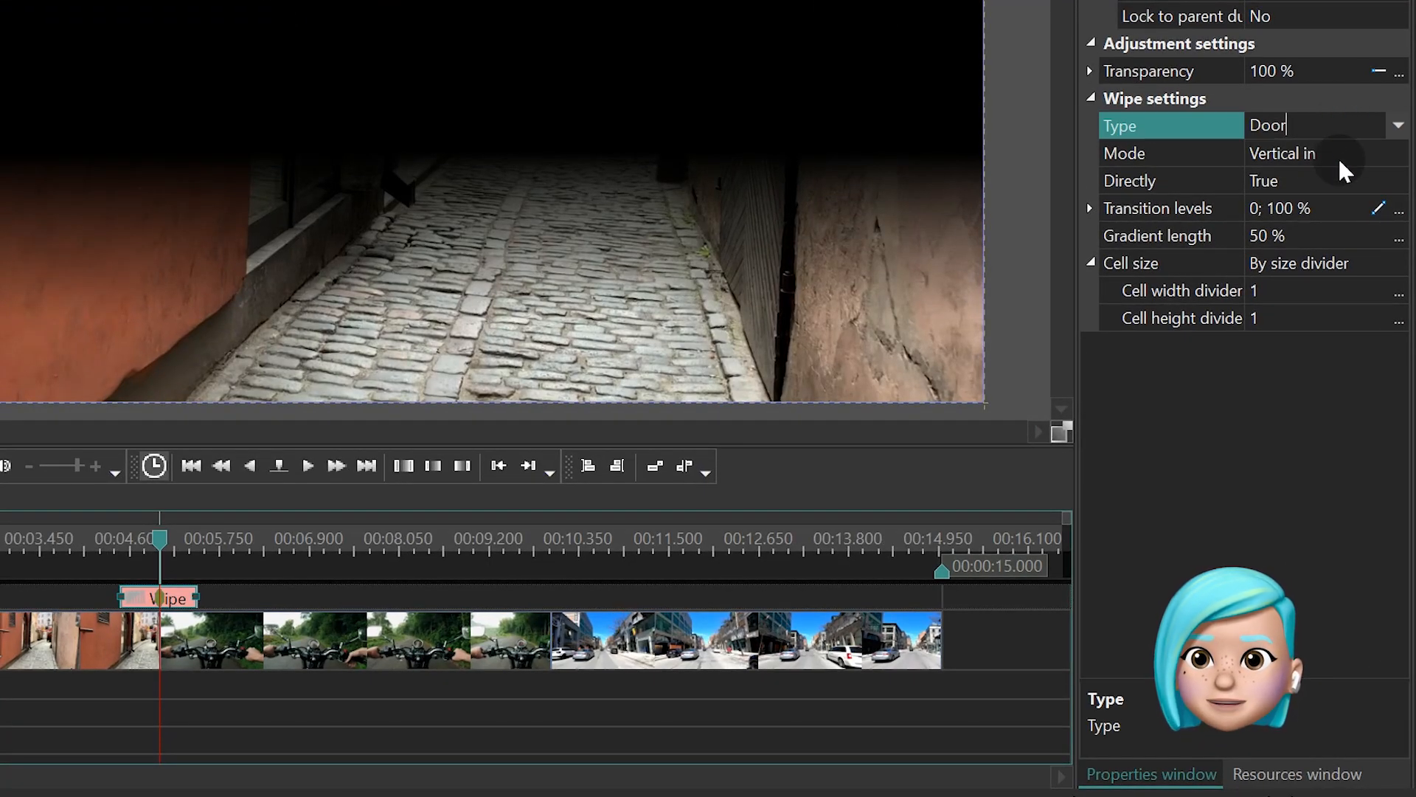
Set the Door wipe to Vertical out mode with Directly set to False
{"action": "left_click", "coordinate": [1398, 152]}
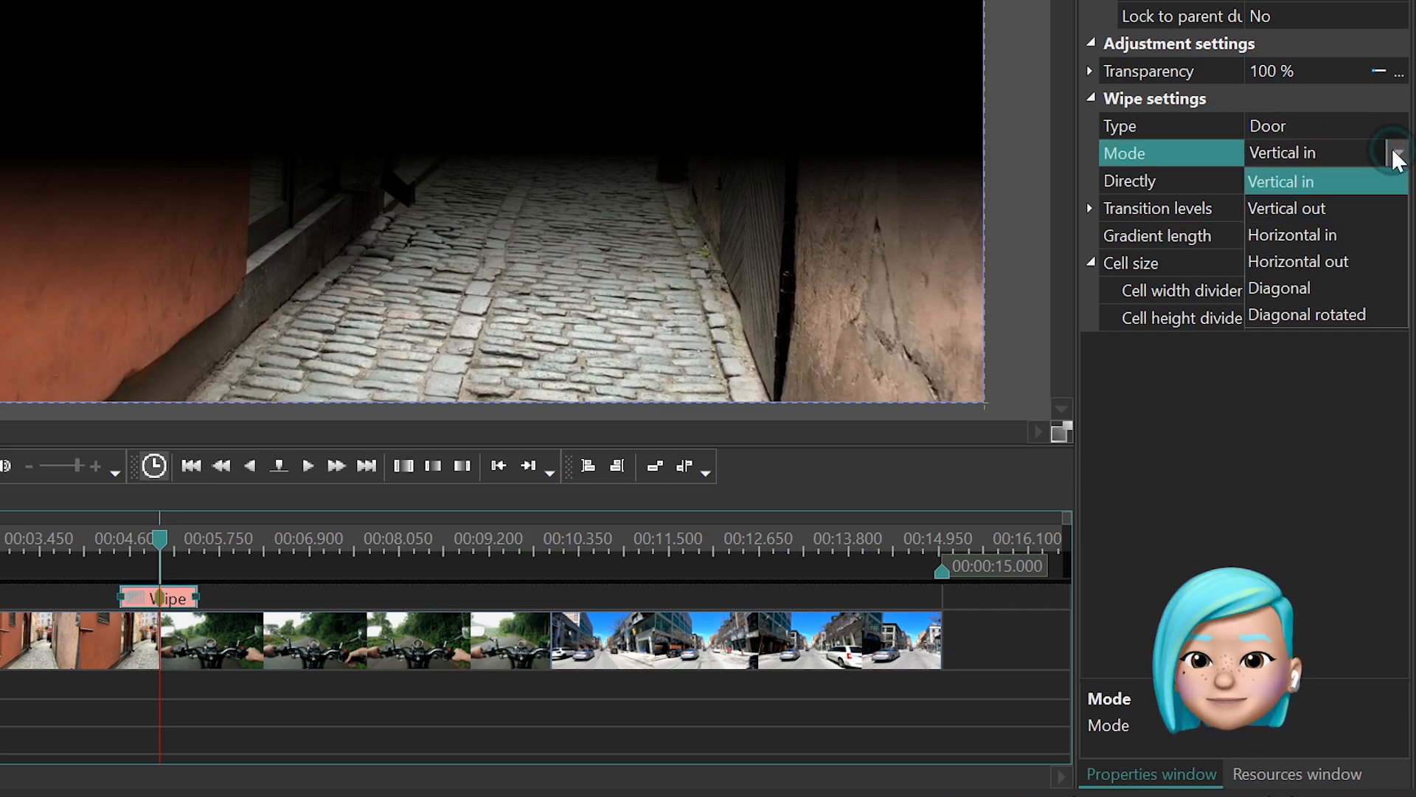
{"action": "left_click", "coordinate": [1287, 208]}
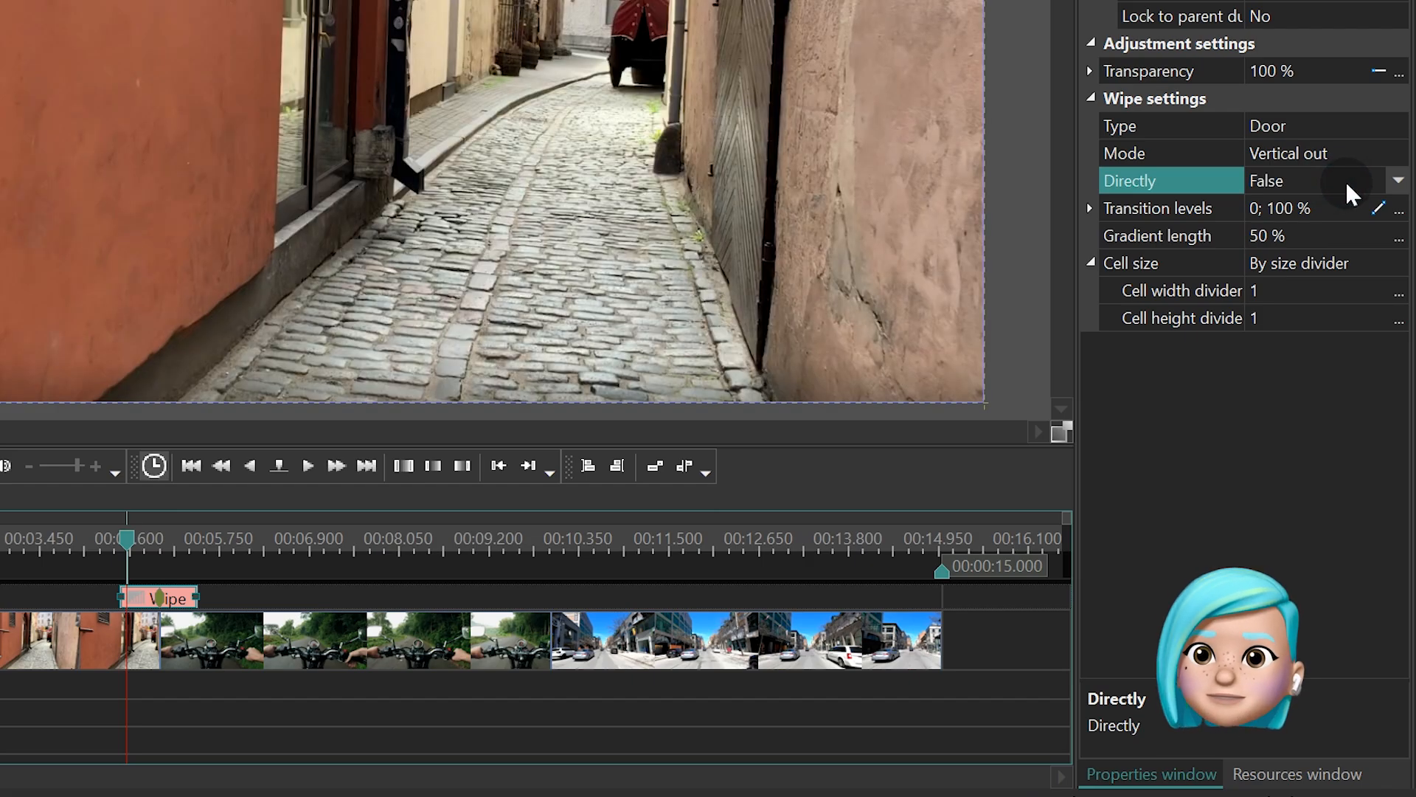
{"action": "left_click", "coordinate": [1170, 208]}
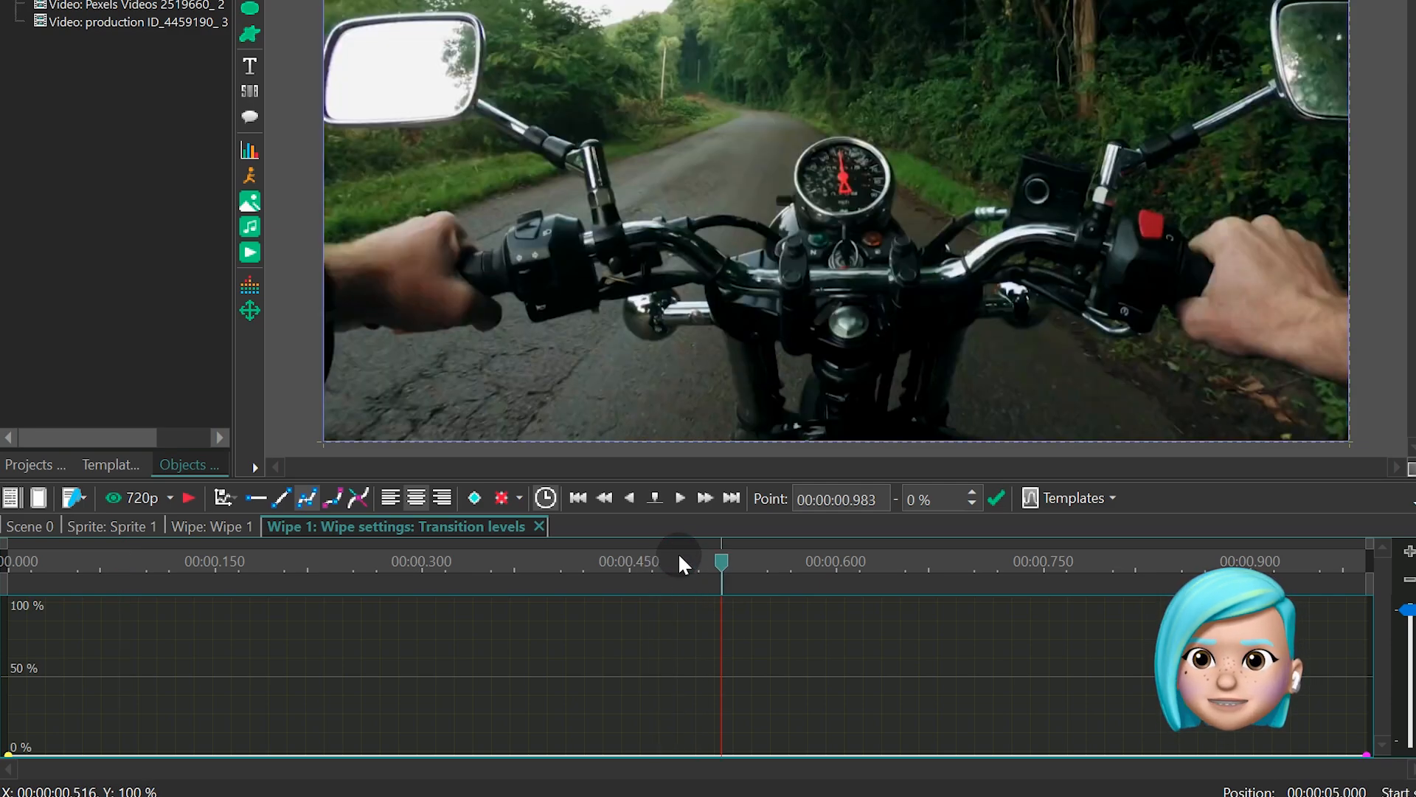
Add a point on the wipe's transition levels curve so it reads 0; 0 %
{"action": "left_click", "coordinate": [721, 754]}
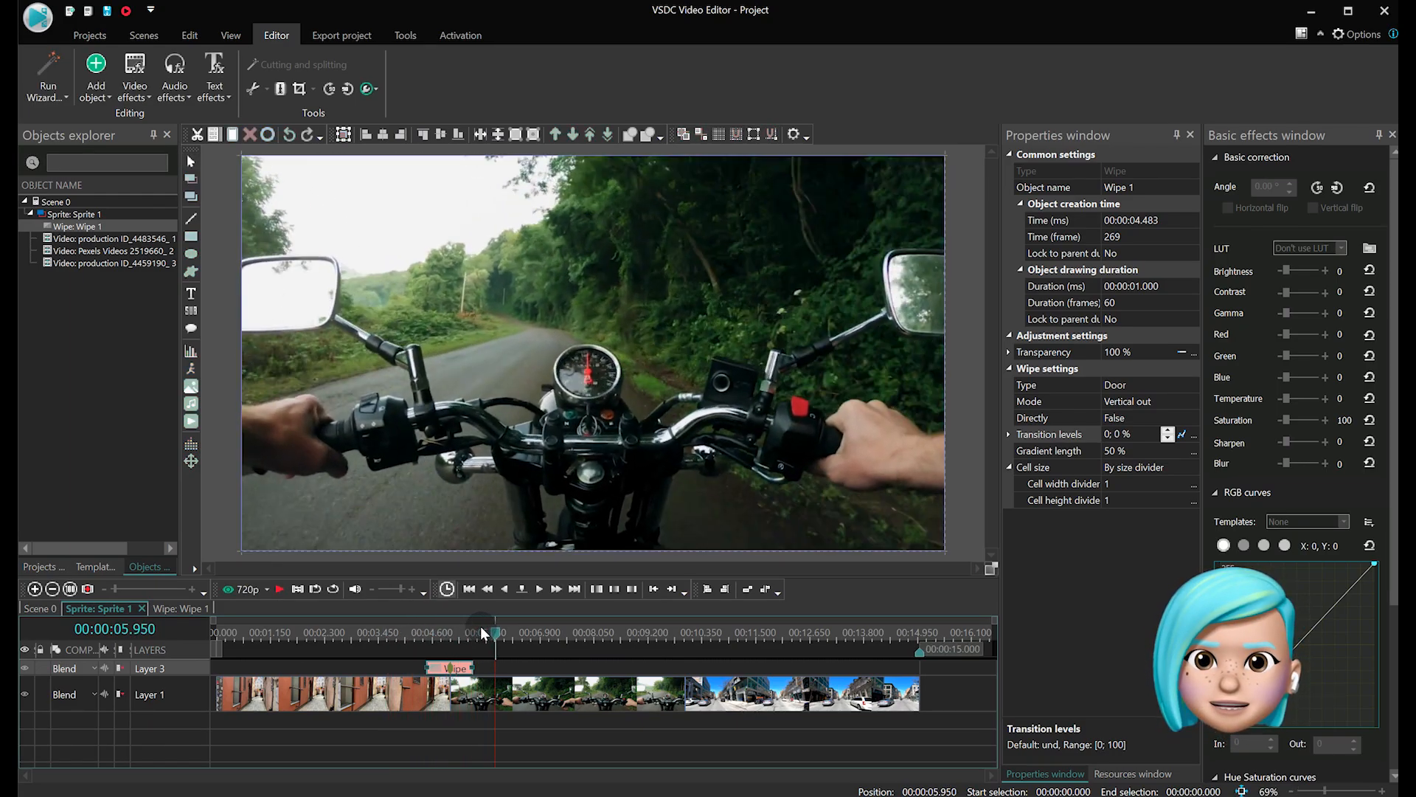
Add a two-second Gaussian blur filter on a new layer starting at 4.183 s
{"action": "left_click", "coordinate": [414, 631]}
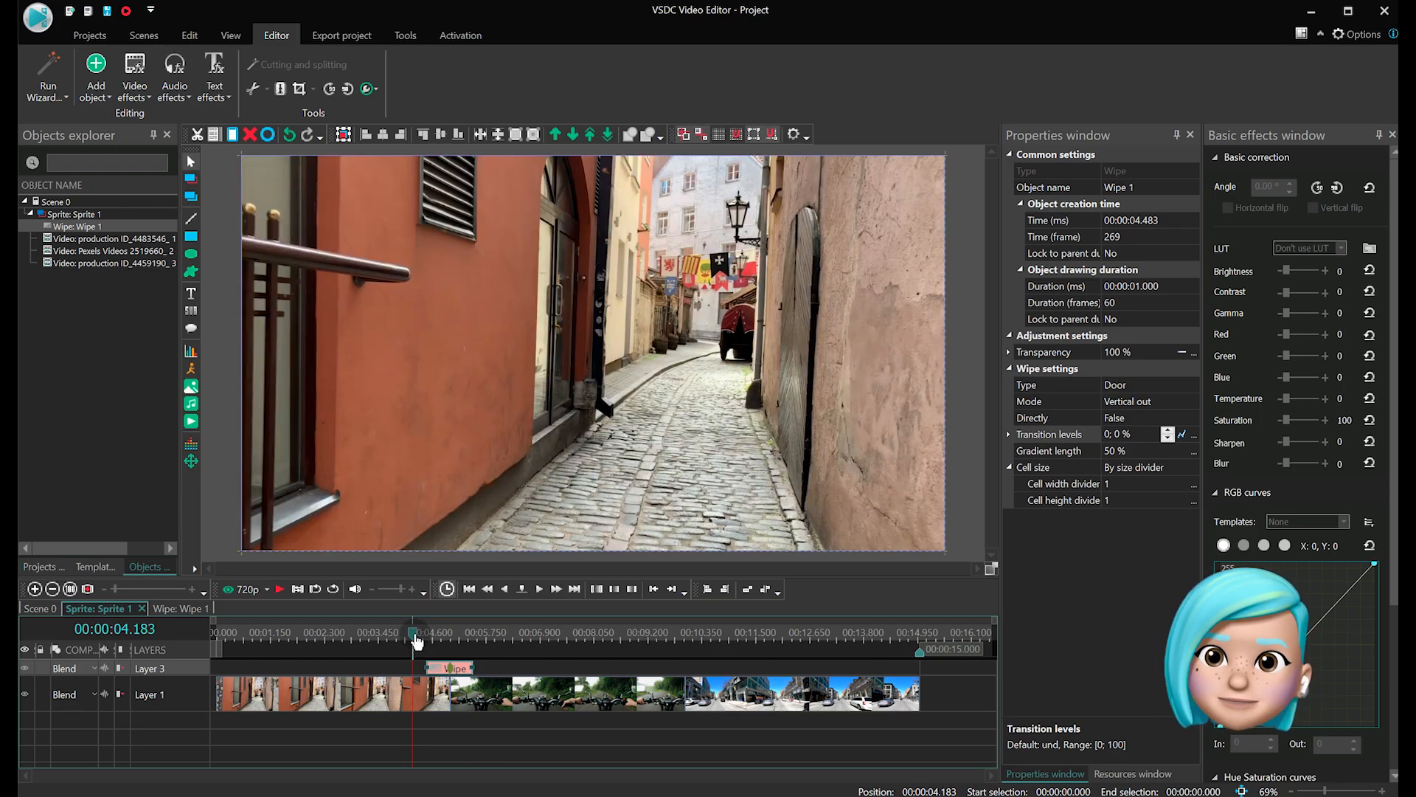
{"action": "left_click", "coordinate": [133, 73]}
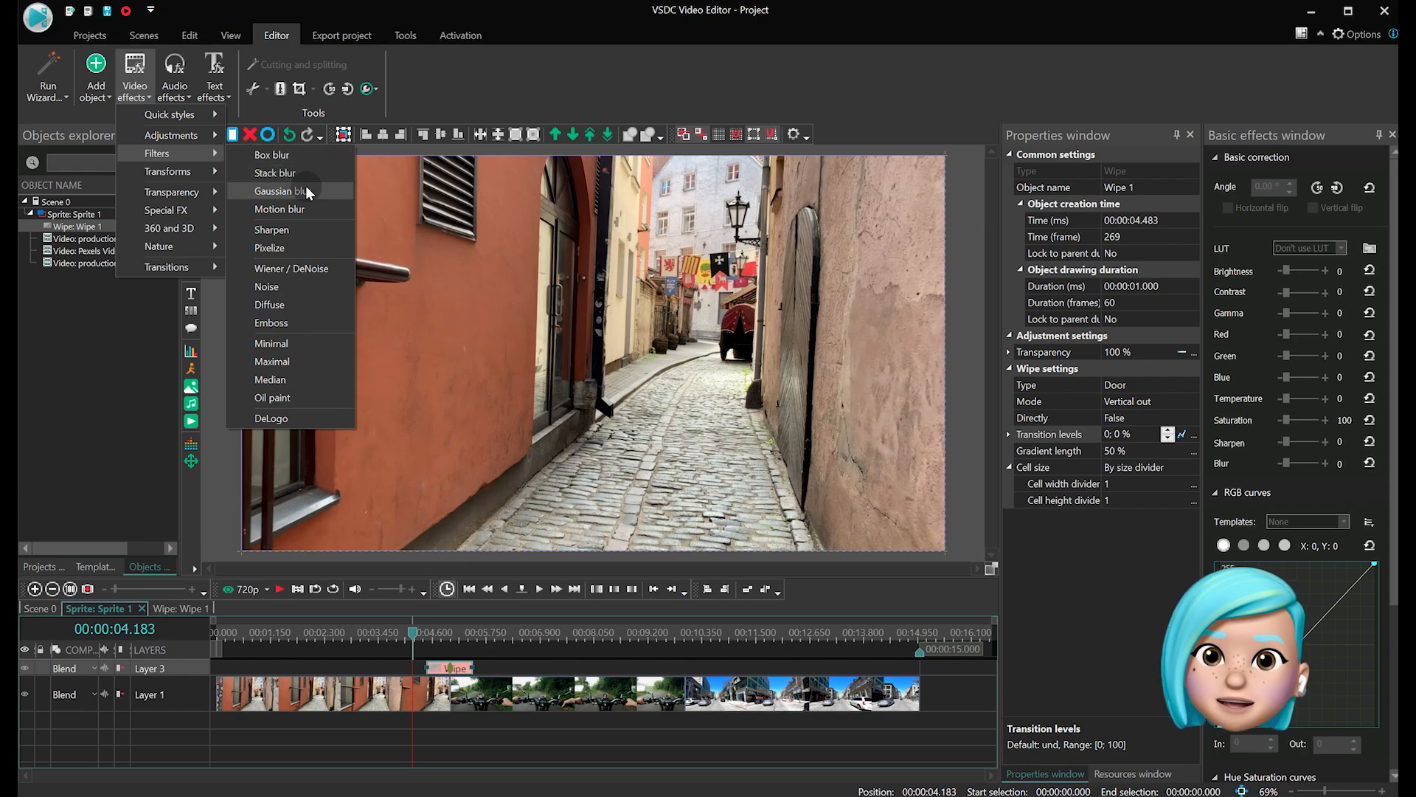
{"action": "left_click", "coordinate": [281, 190]}
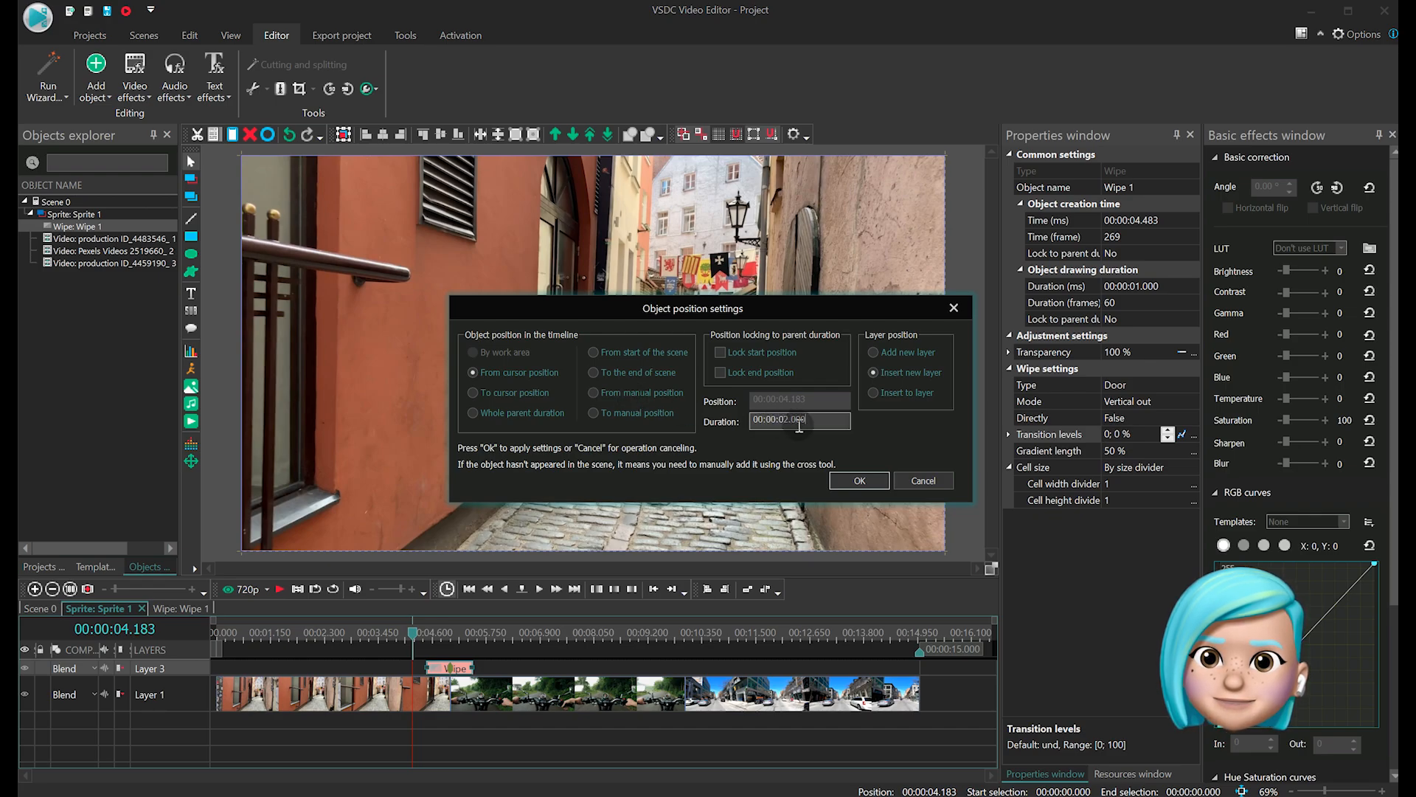
{"action": "left_click", "coordinate": [858, 480]}
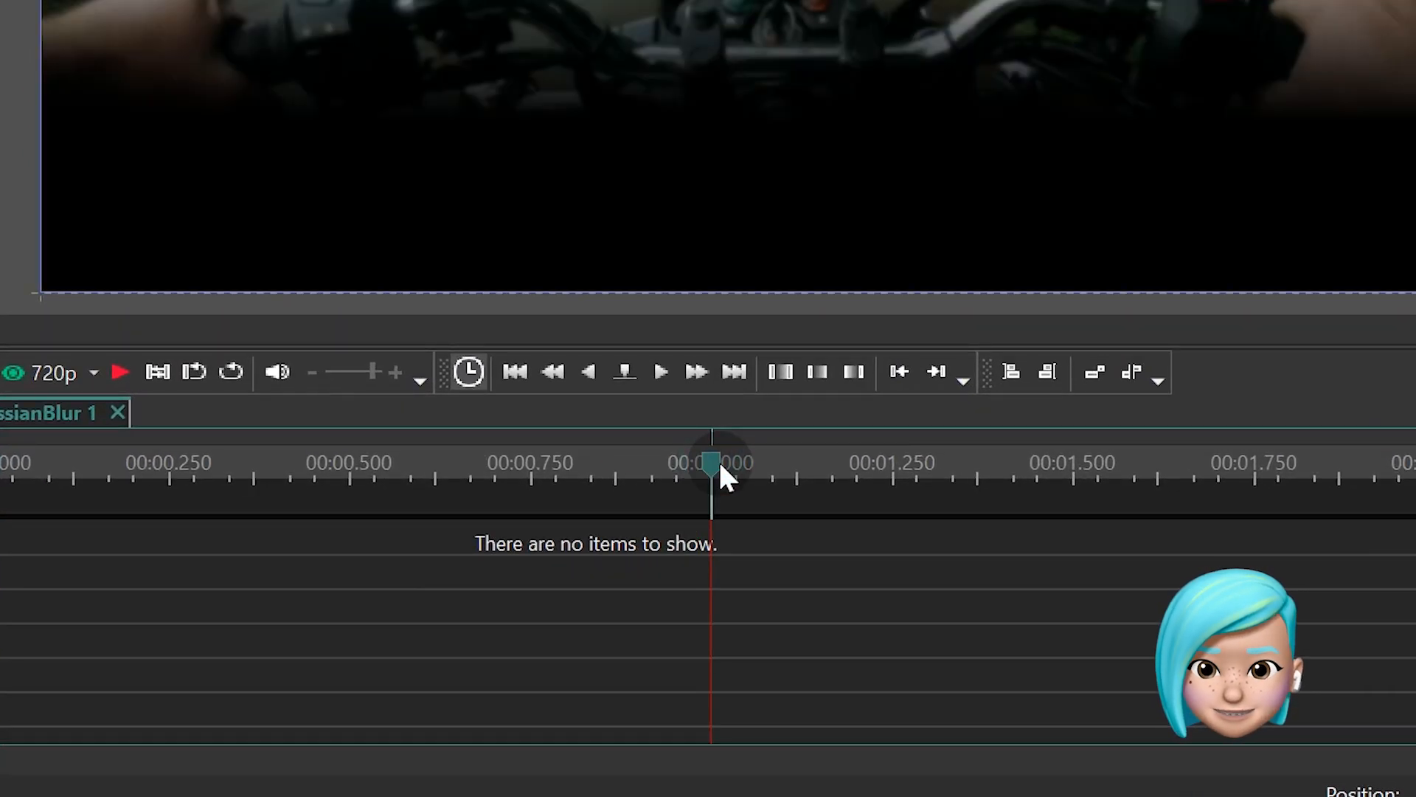
{"action": "mouse_move", "coordinate": [745, 537]}
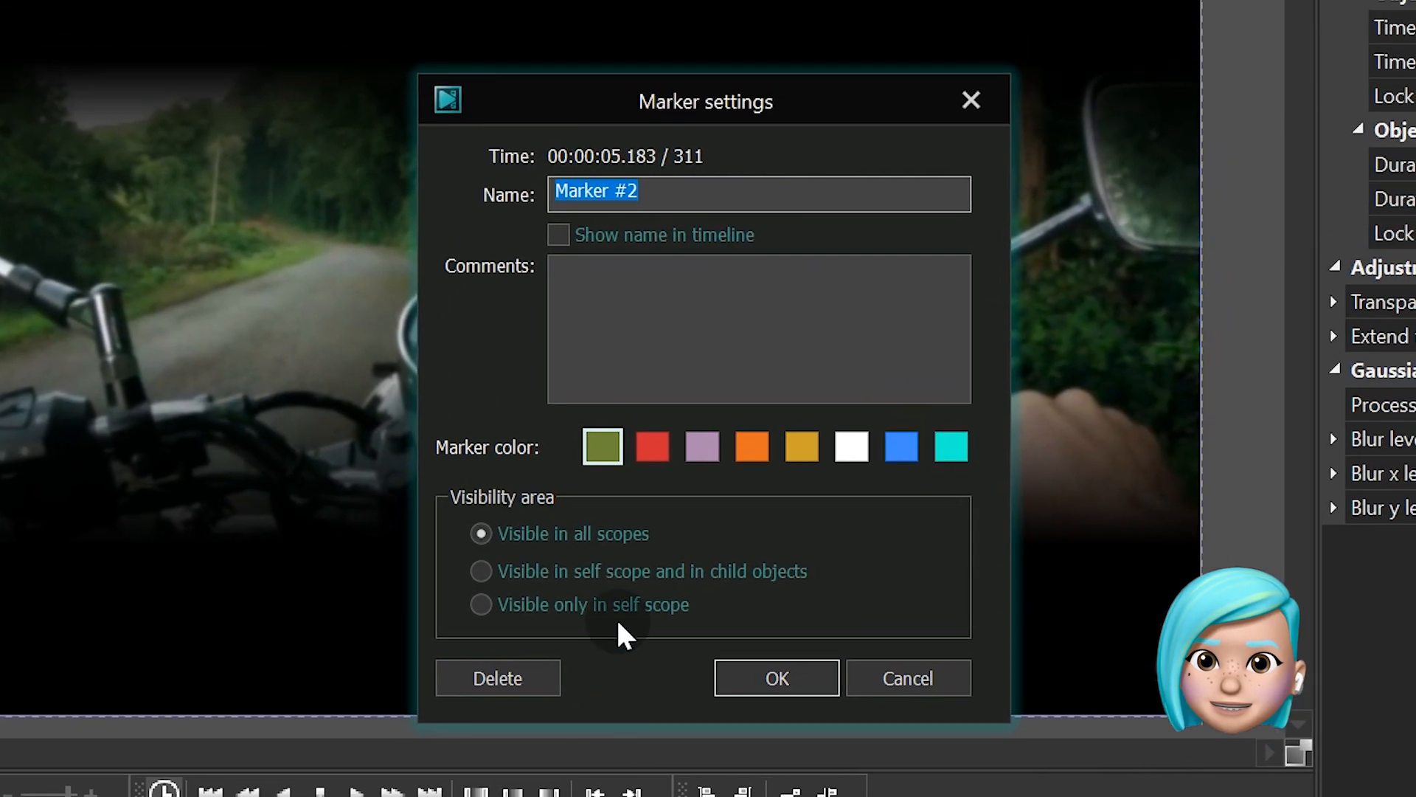
Make the blur's 1 s marker visible in its scope and children, then select the blur effect
{"action": "left_click", "coordinate": [480, 571]}
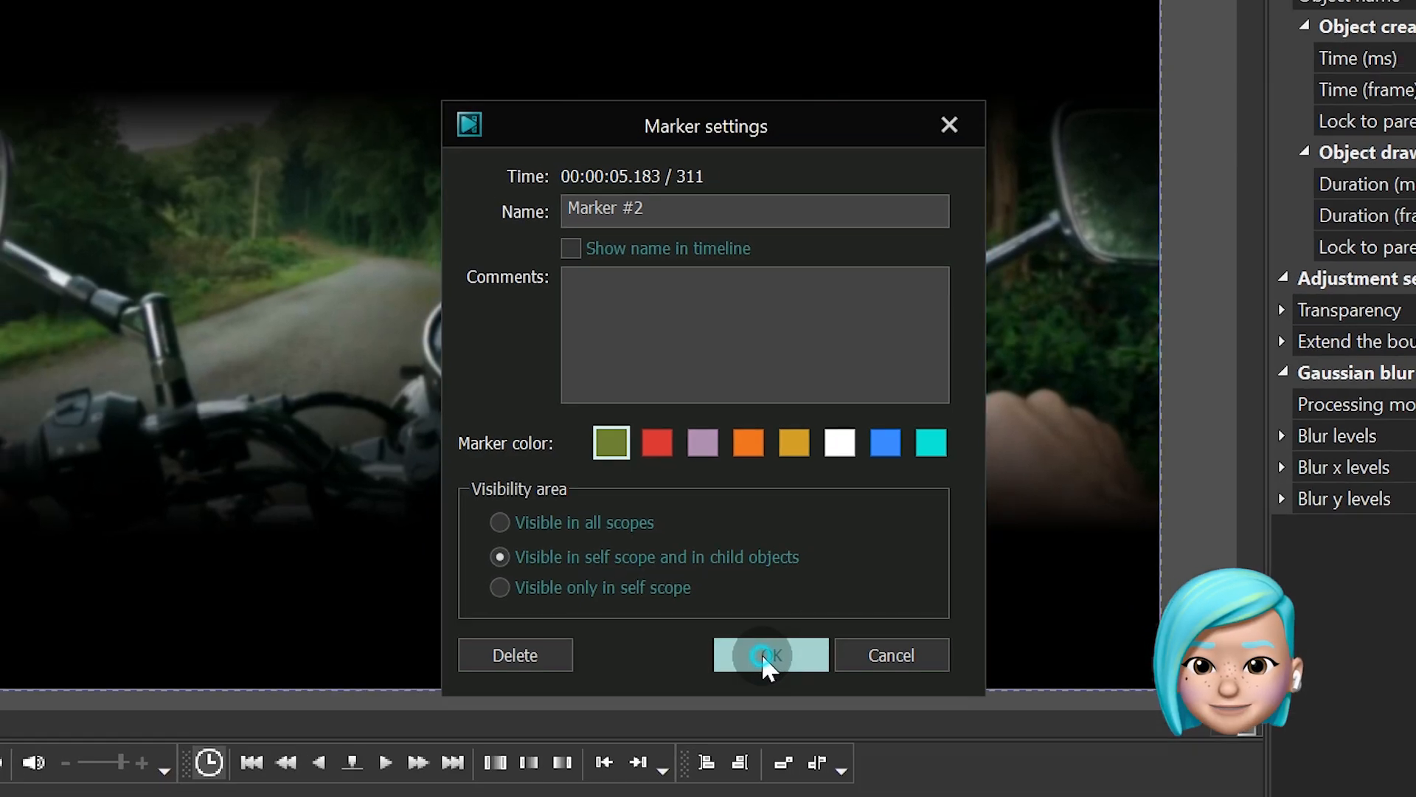
{"action": "left_click", "coordinate": [769, 655]}
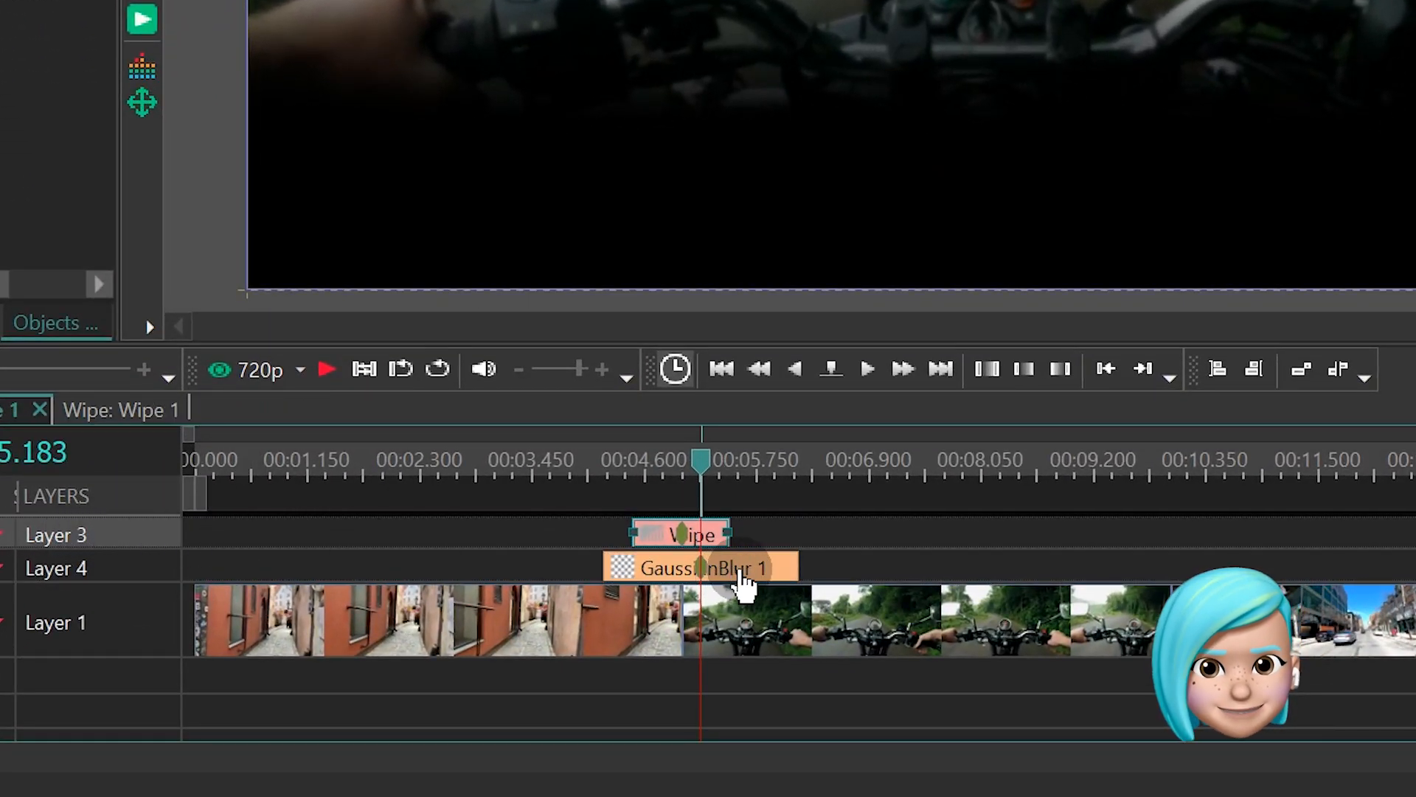
{"action": "left_click", "coordinate": [691, 567]}
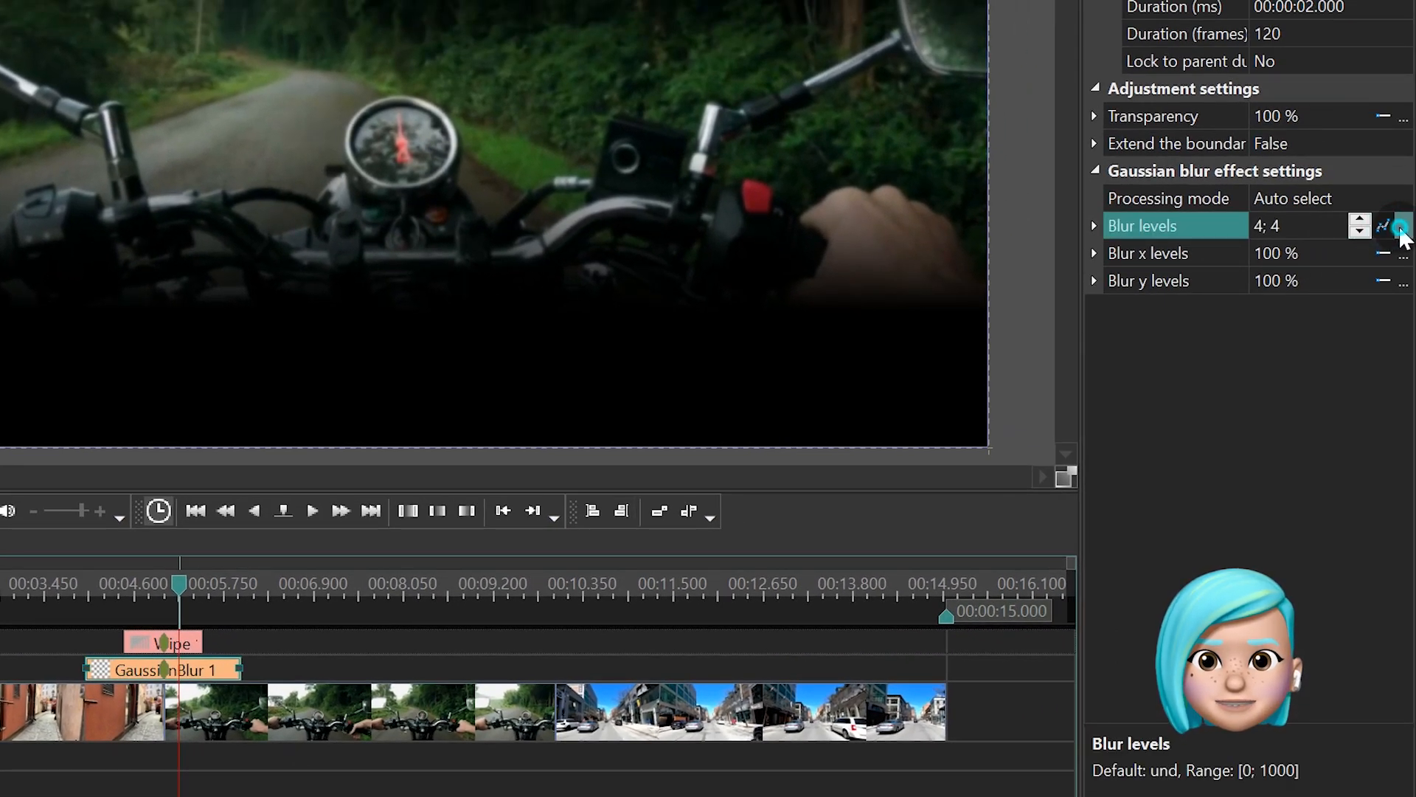
Raise the blur levels curve point at 1 second to 20
{"action": "left_click", "coordinate": [1401, 225]}
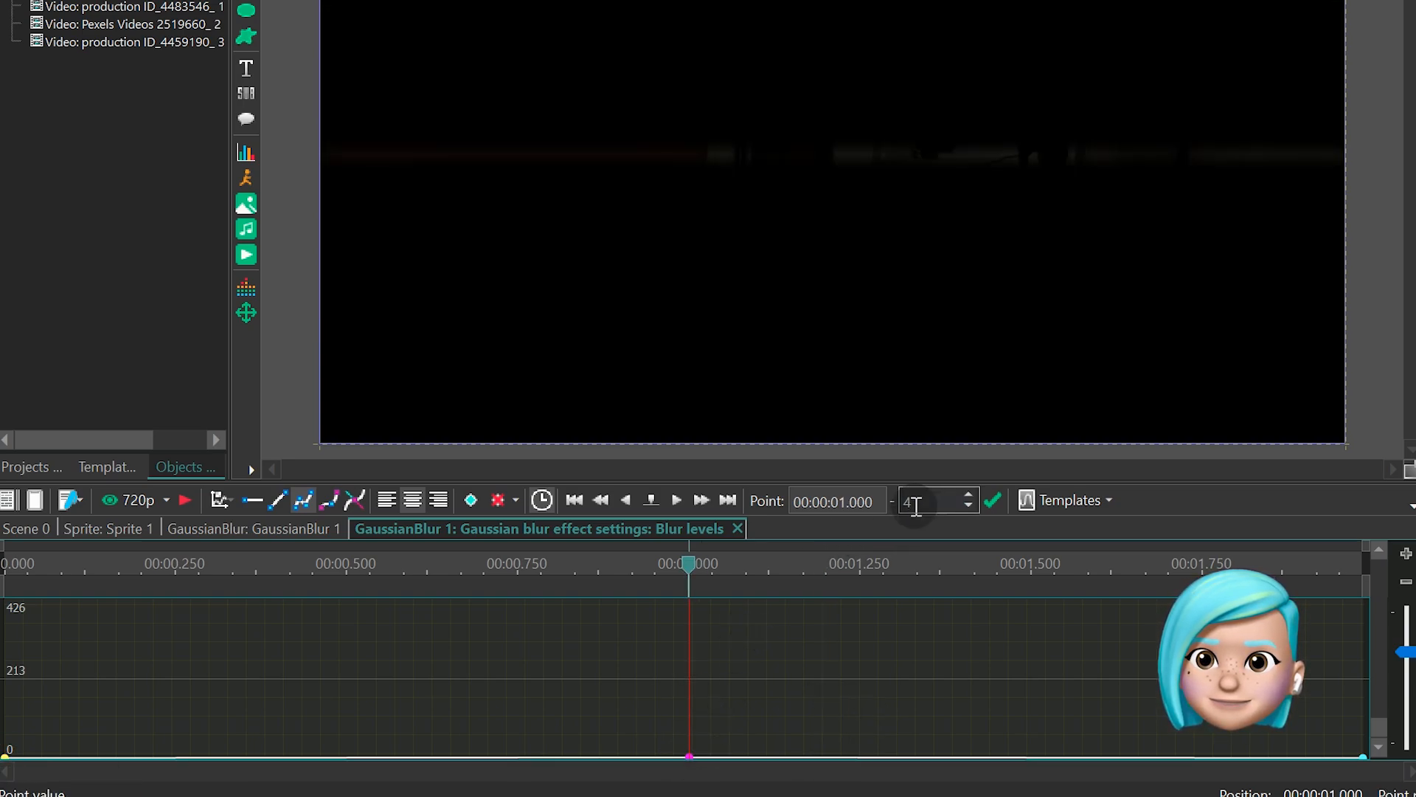
{"action": "left_click", "coordinate": [992, 499]}
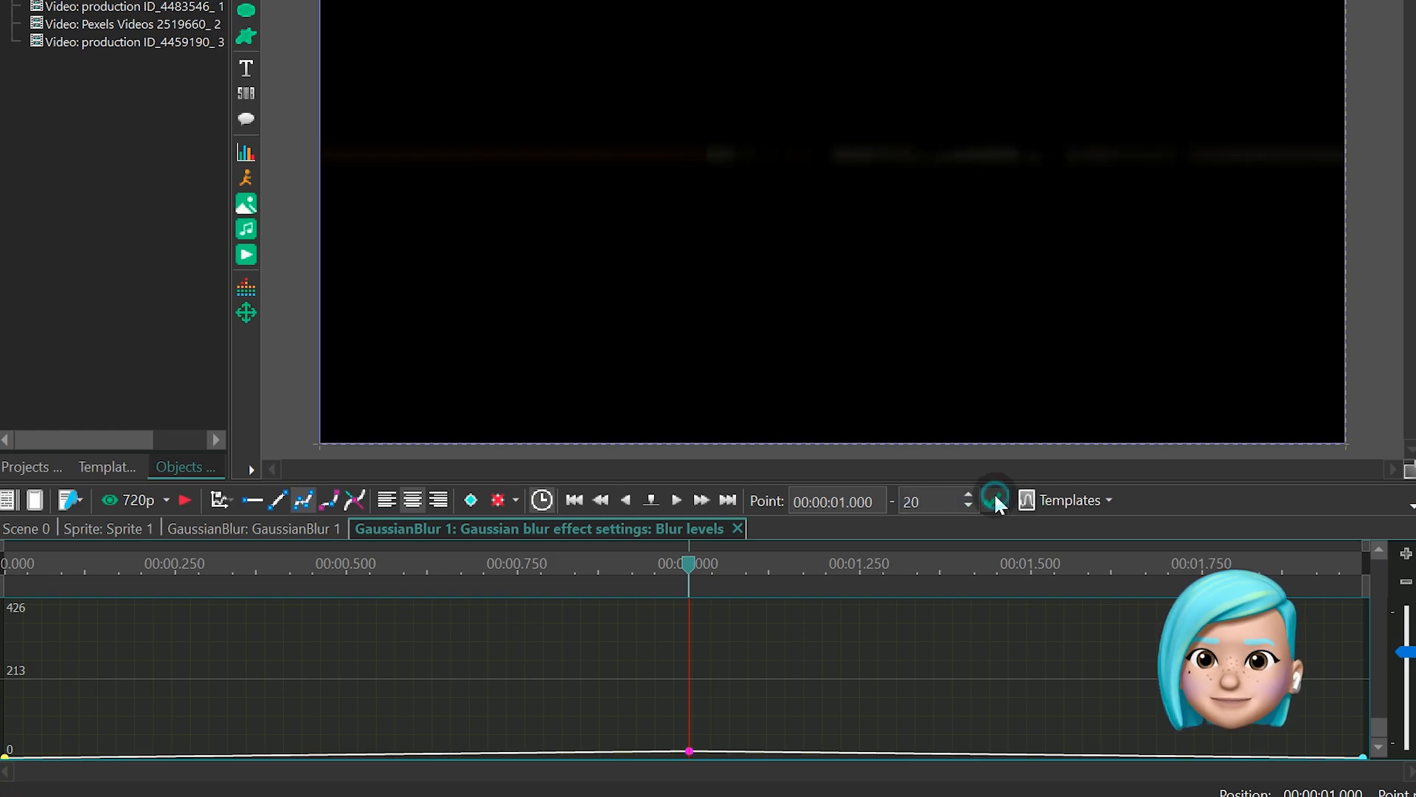